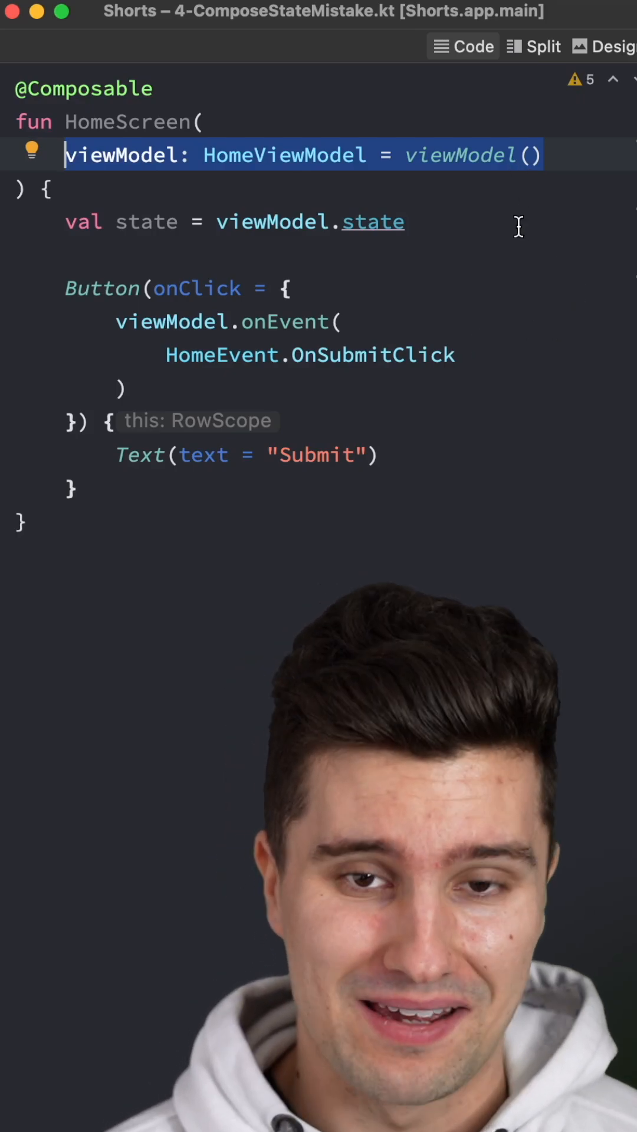
Swap HomeScreen's viewModel parameter for state: HomeState and delete the local state line.
{"action": "double_click", "coordinate": [121, 155]}
{"action": "type", "text": "state: HomeState"}
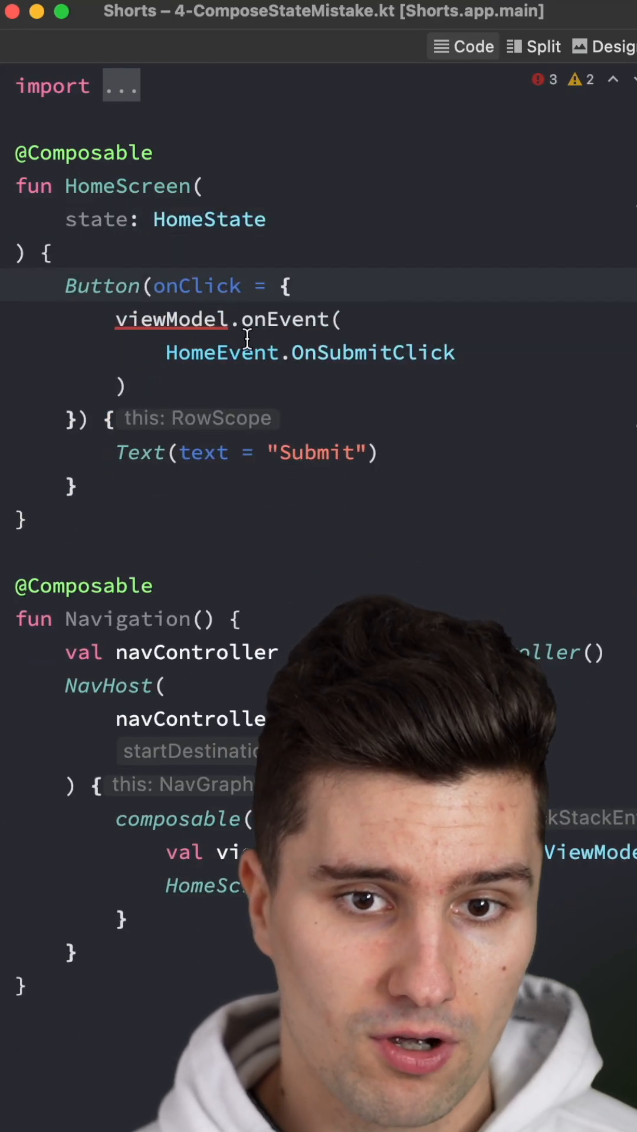
Add an onEvent: (HomeEvent) -> Unit parameter and make the Submit button call onEvent directly.
{"action": "type", "text": "onEvent:"}
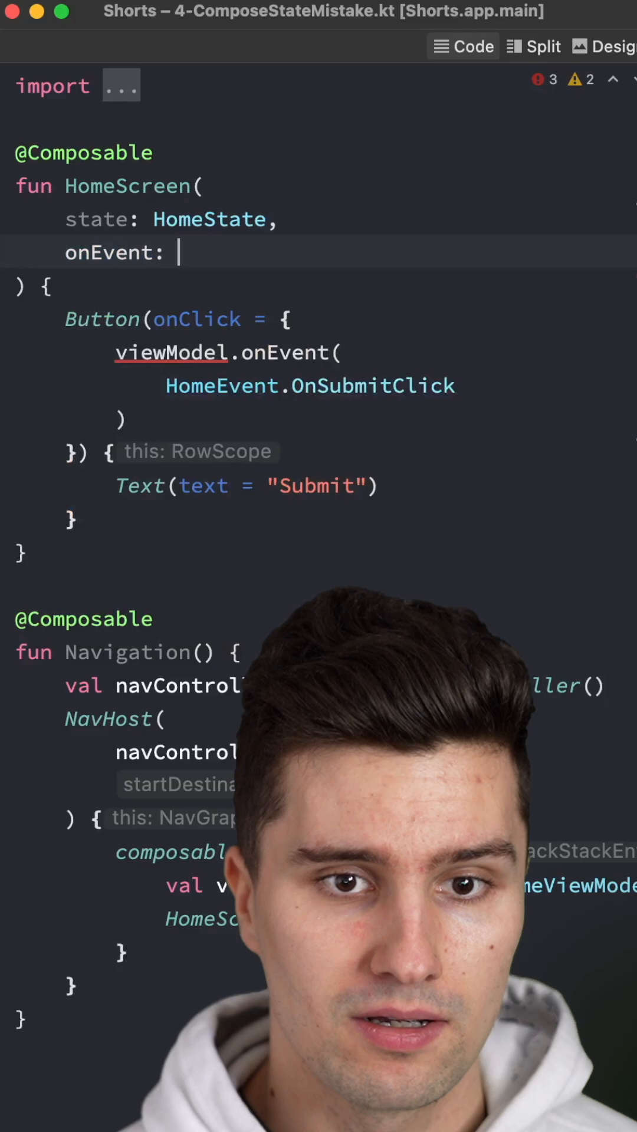
{"action": "type", "text": "(HomeEvent) -> Unit"}
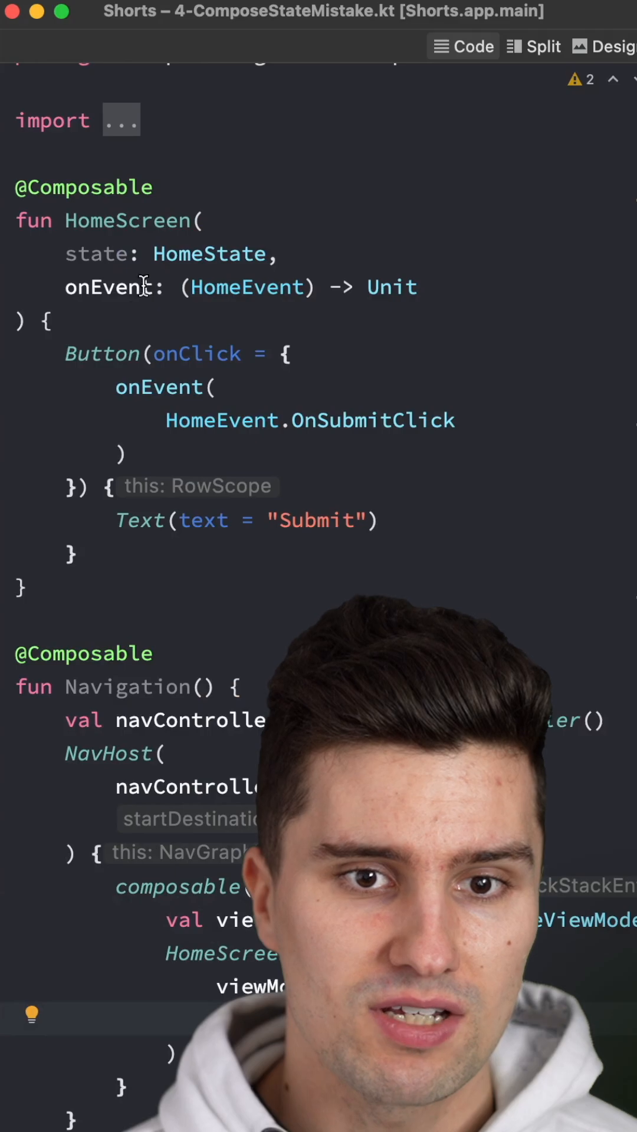
{"action": "double_click", "coordinate": [209, 253]}
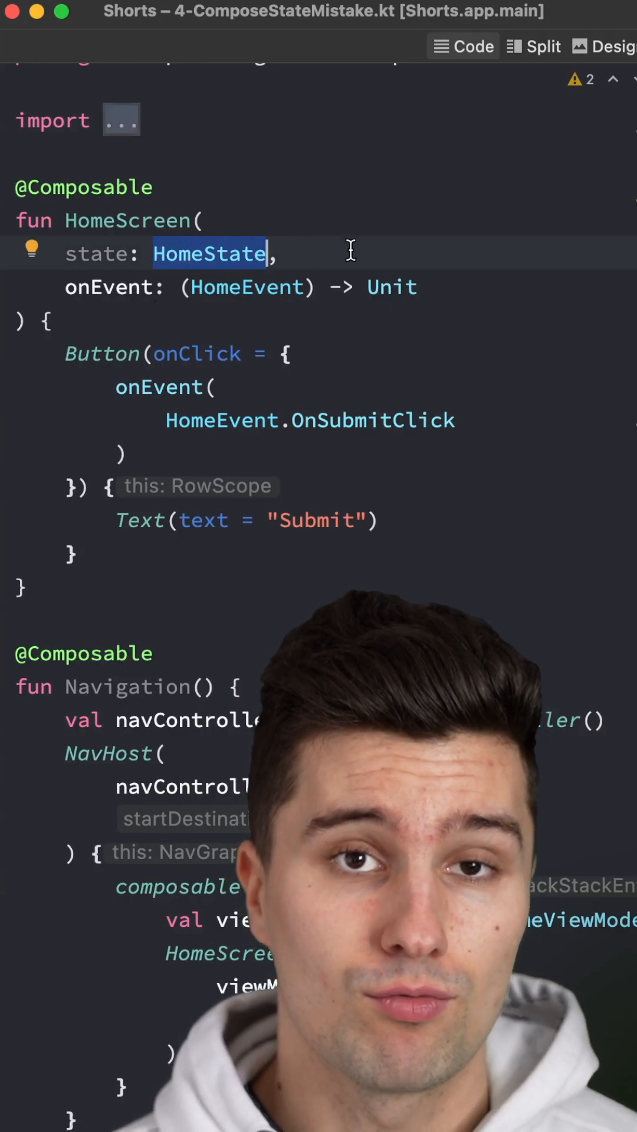